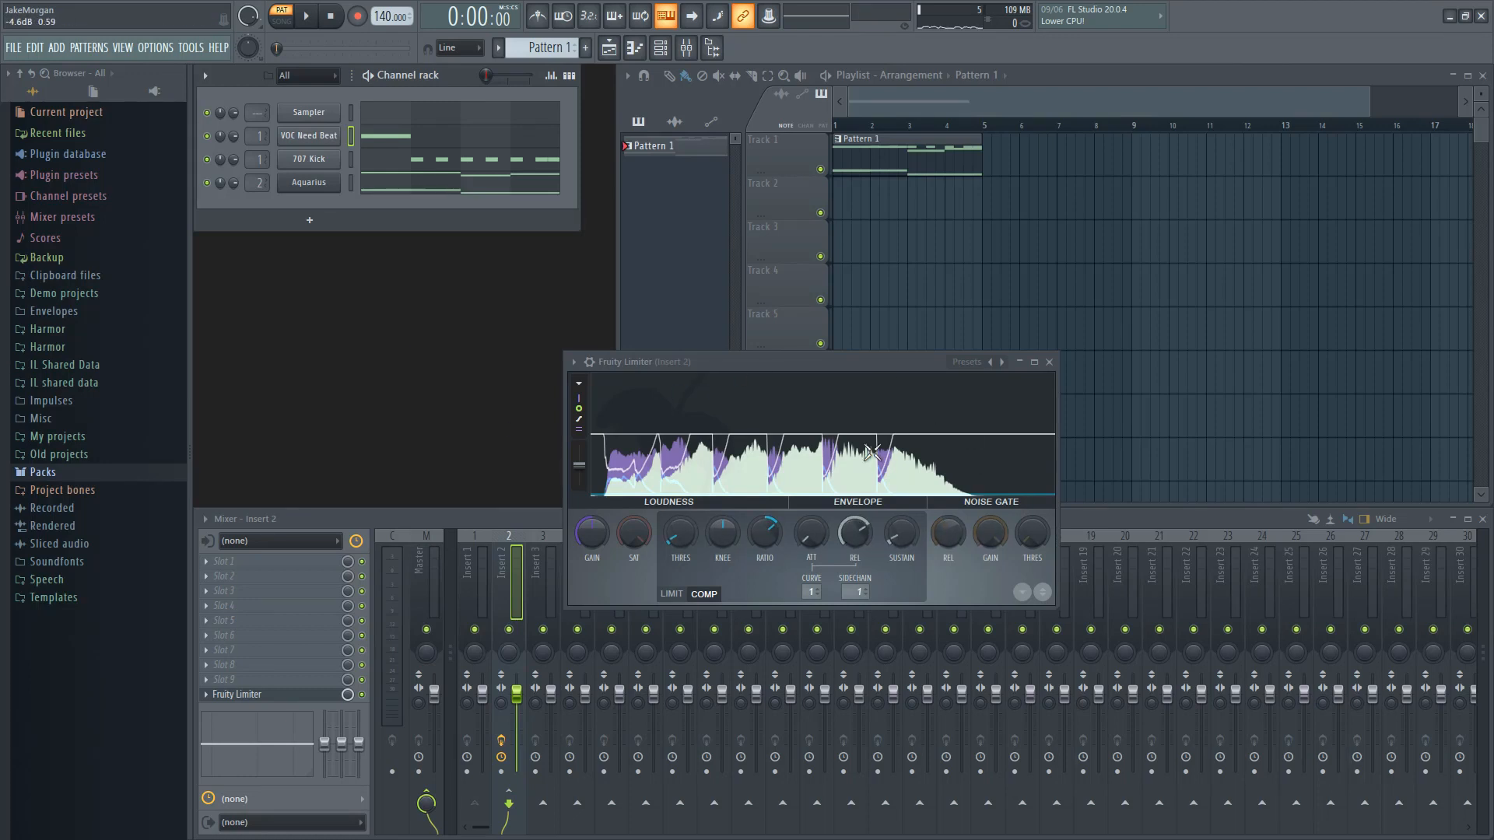
# Show the finished Insert 2 compressor beside the VOC Need Beat and 707 Kick settings.
pyautogui.click(308, 135)
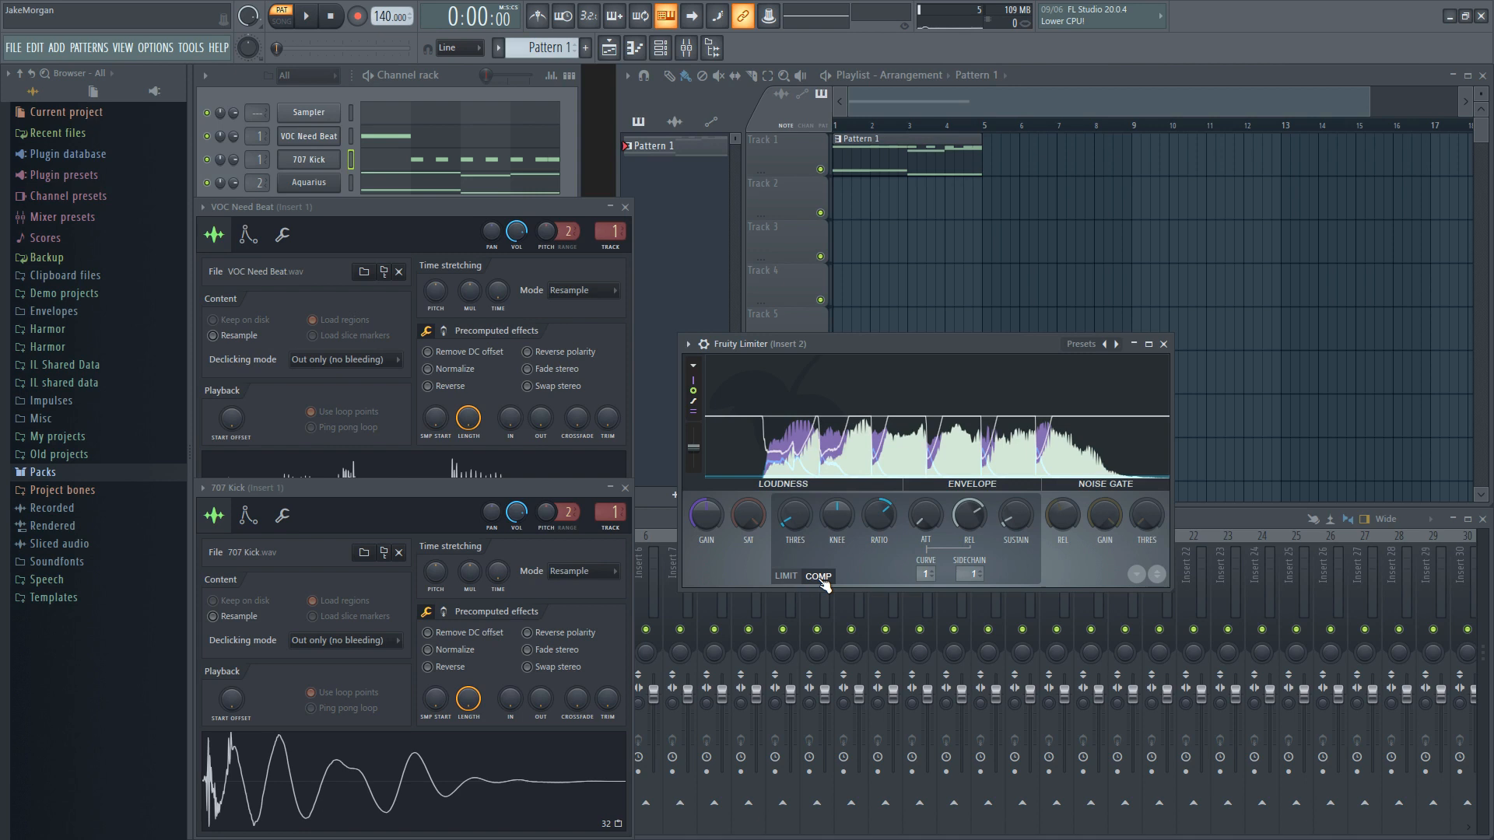
pyautogui.moveTo(876, 570)
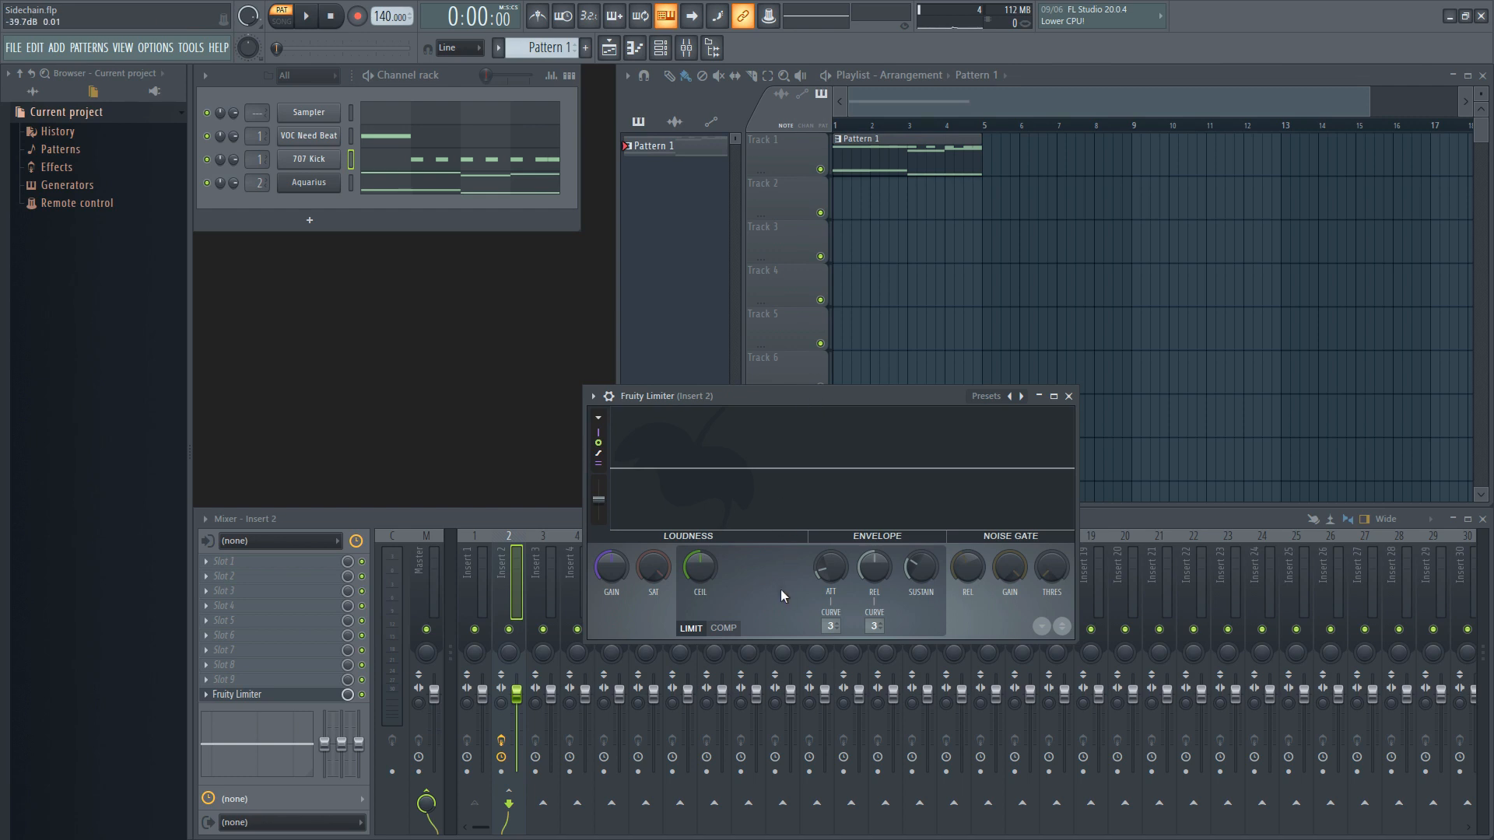
# Load a fresh Fruity Limiter into an empty FX slot on Aquarius's Insert 2.
pyautogui.click(722, 627)
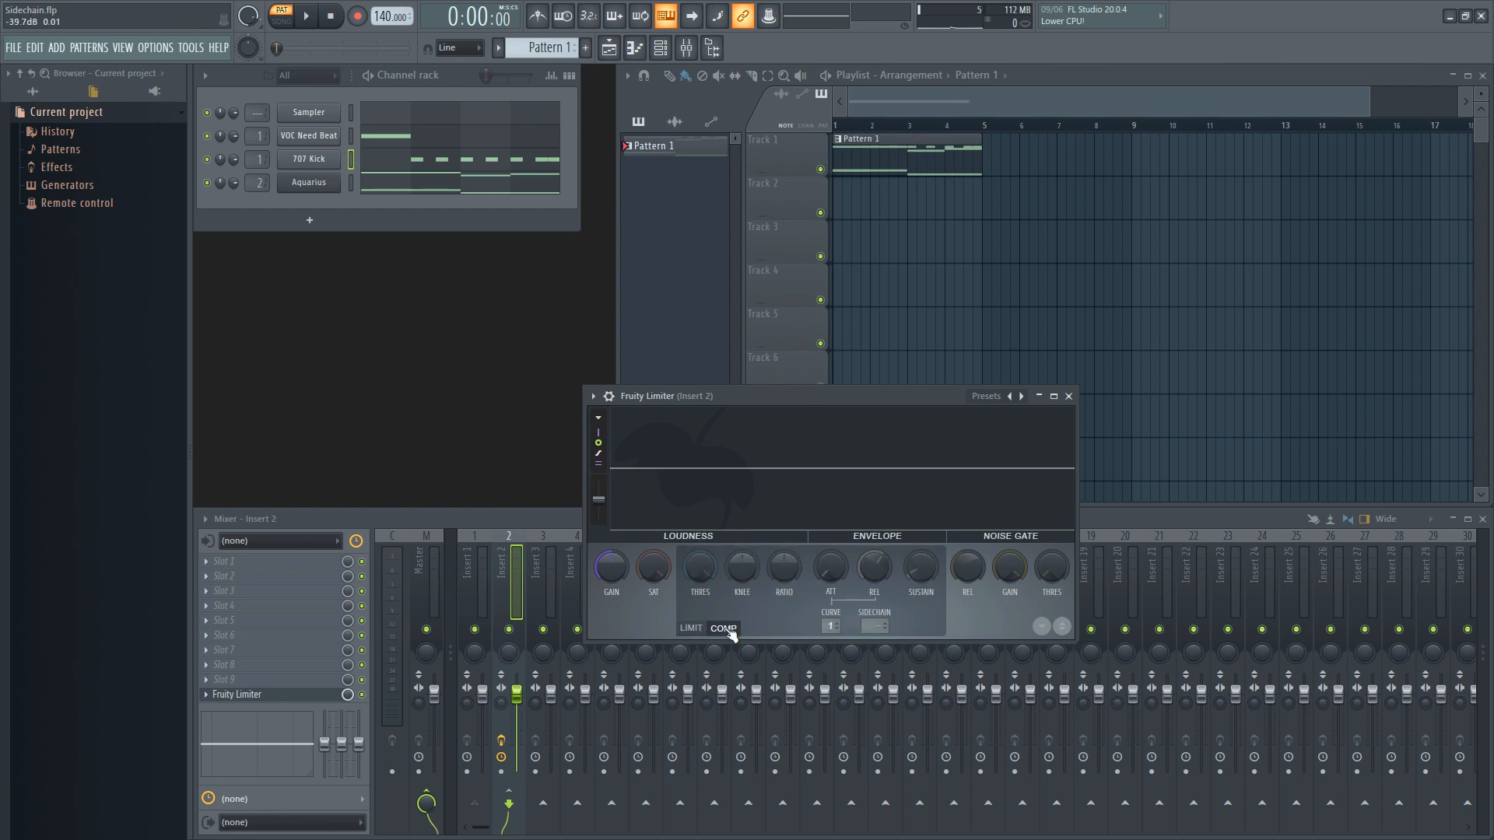
pyautogui.moveTo(784, 613)
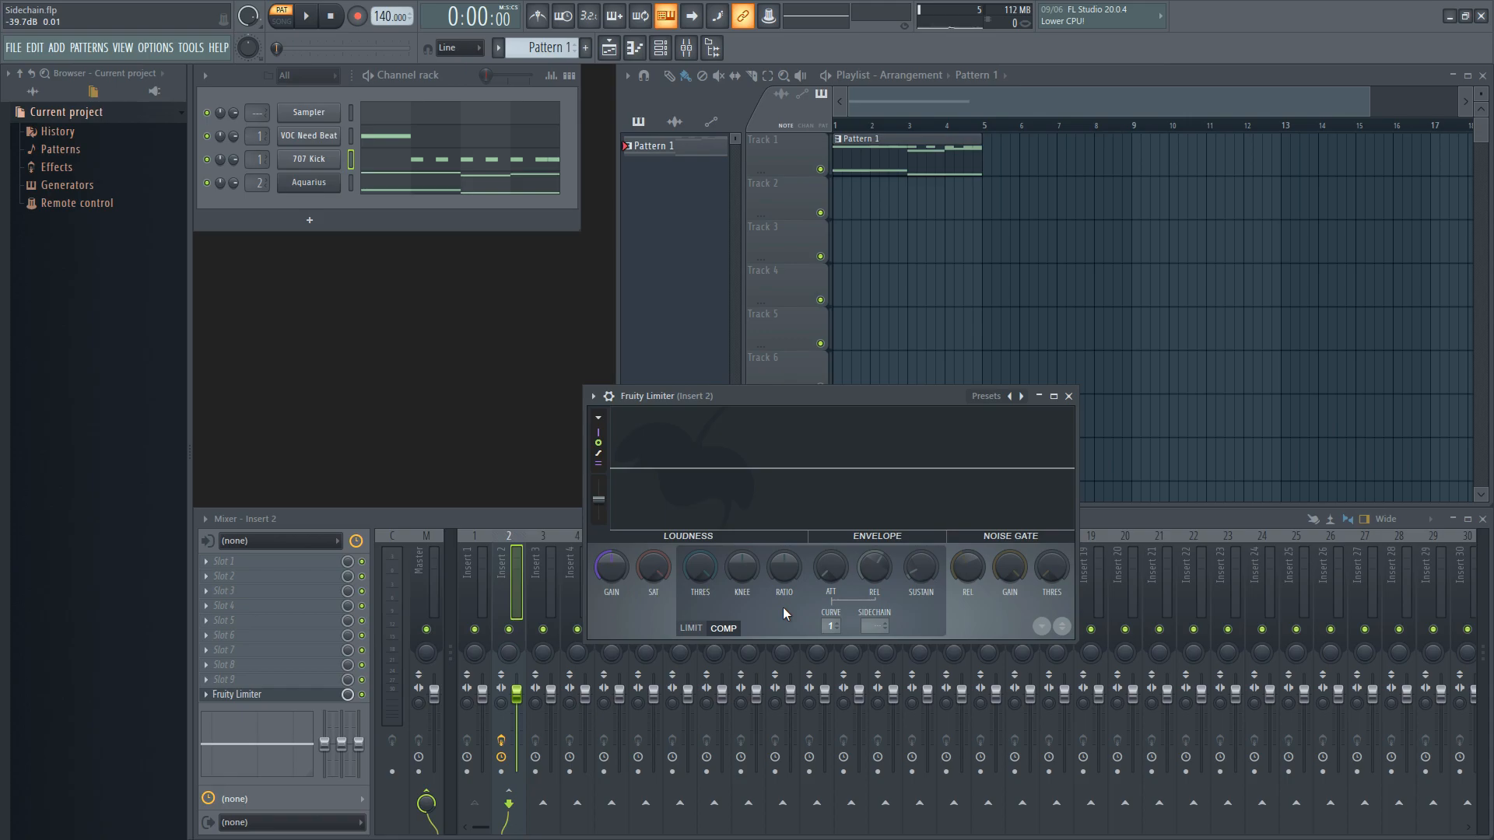
pyautogui.doubleClick(309, 182)
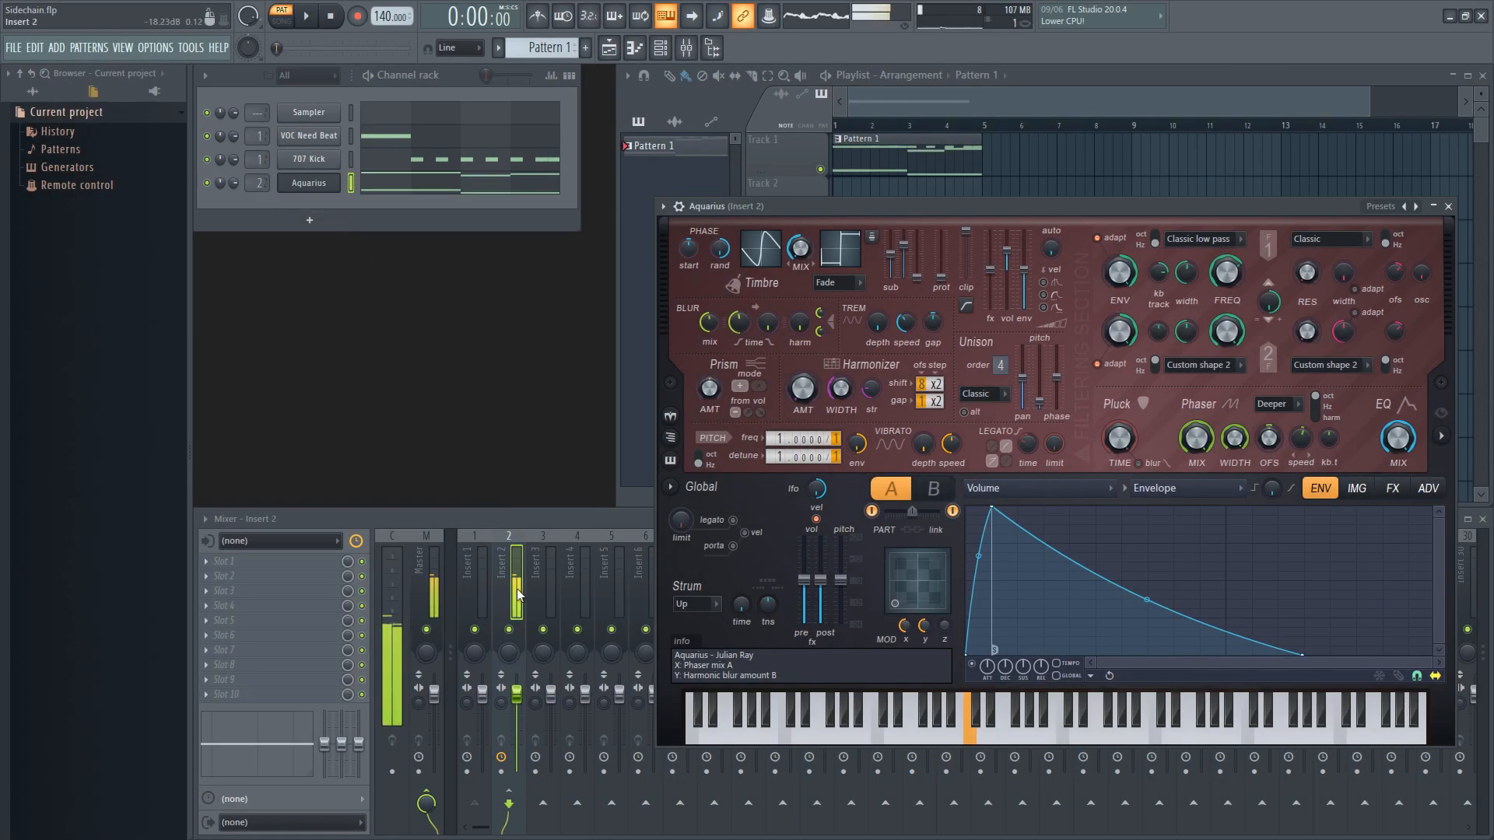
pyautogui.rightClick(281, 540)
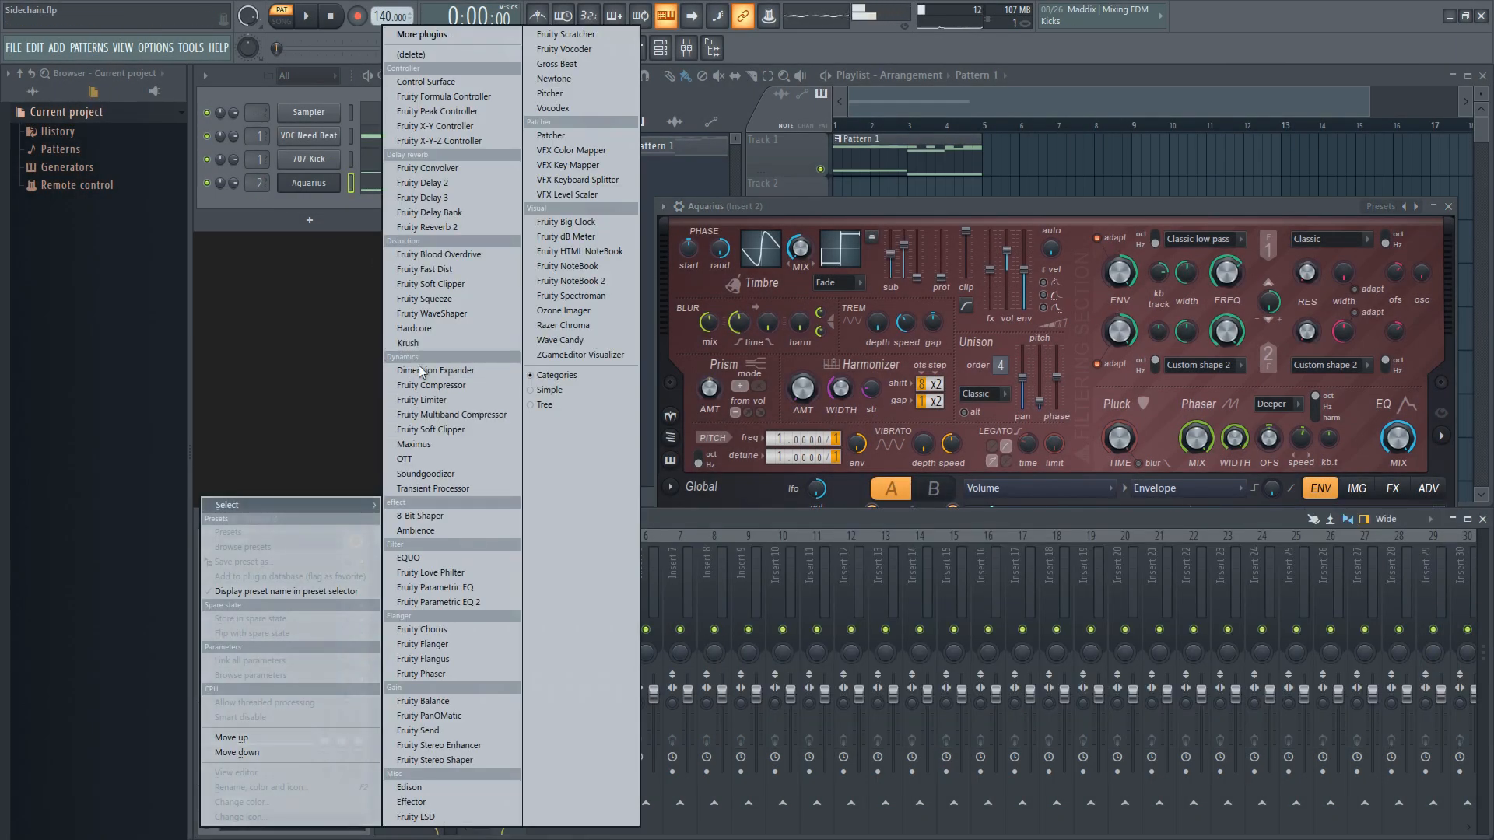
pyautogui.click(421, 400)
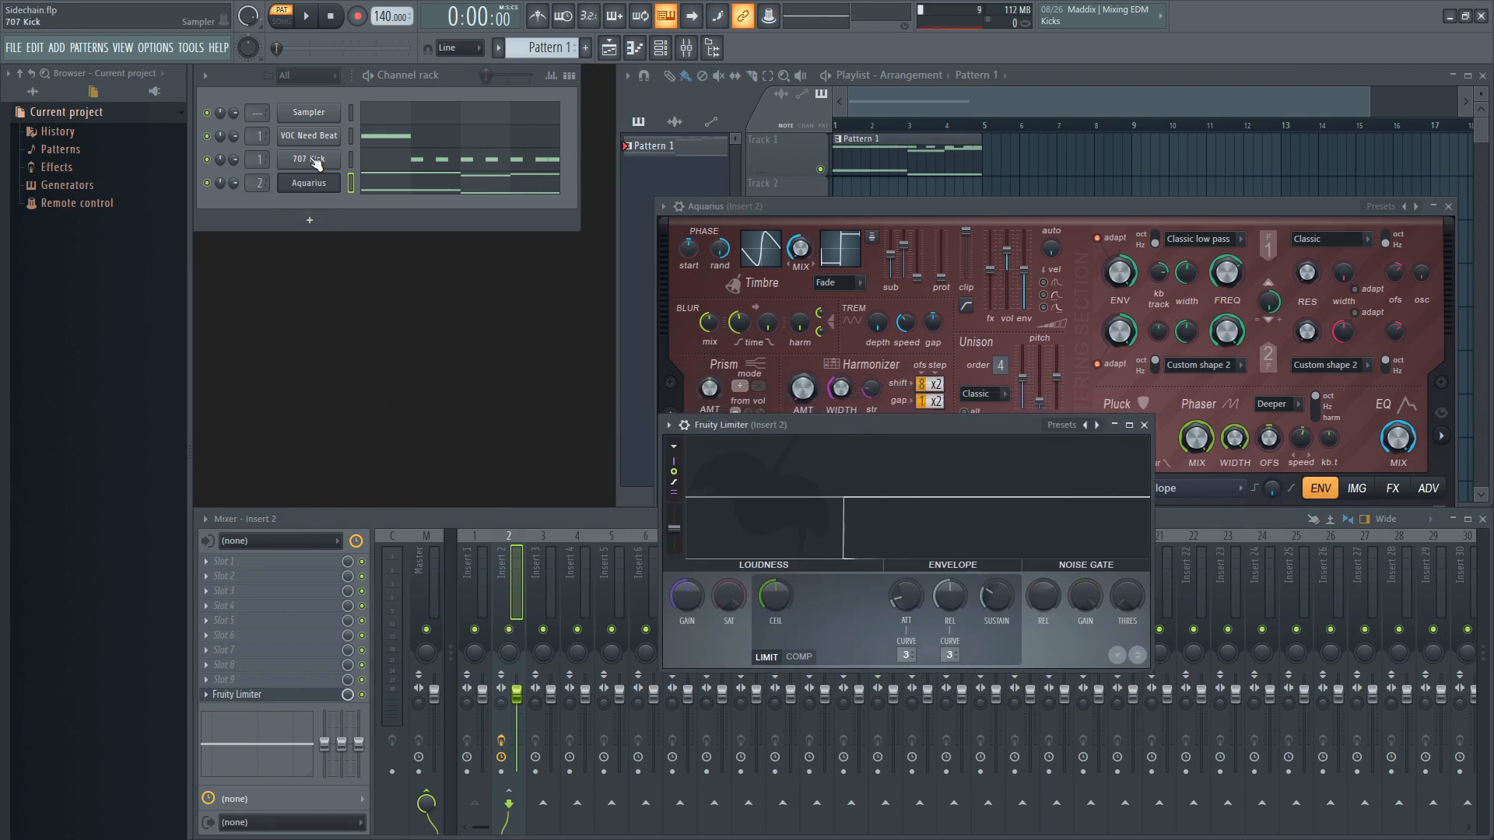
pyautogui.click(308, 135)
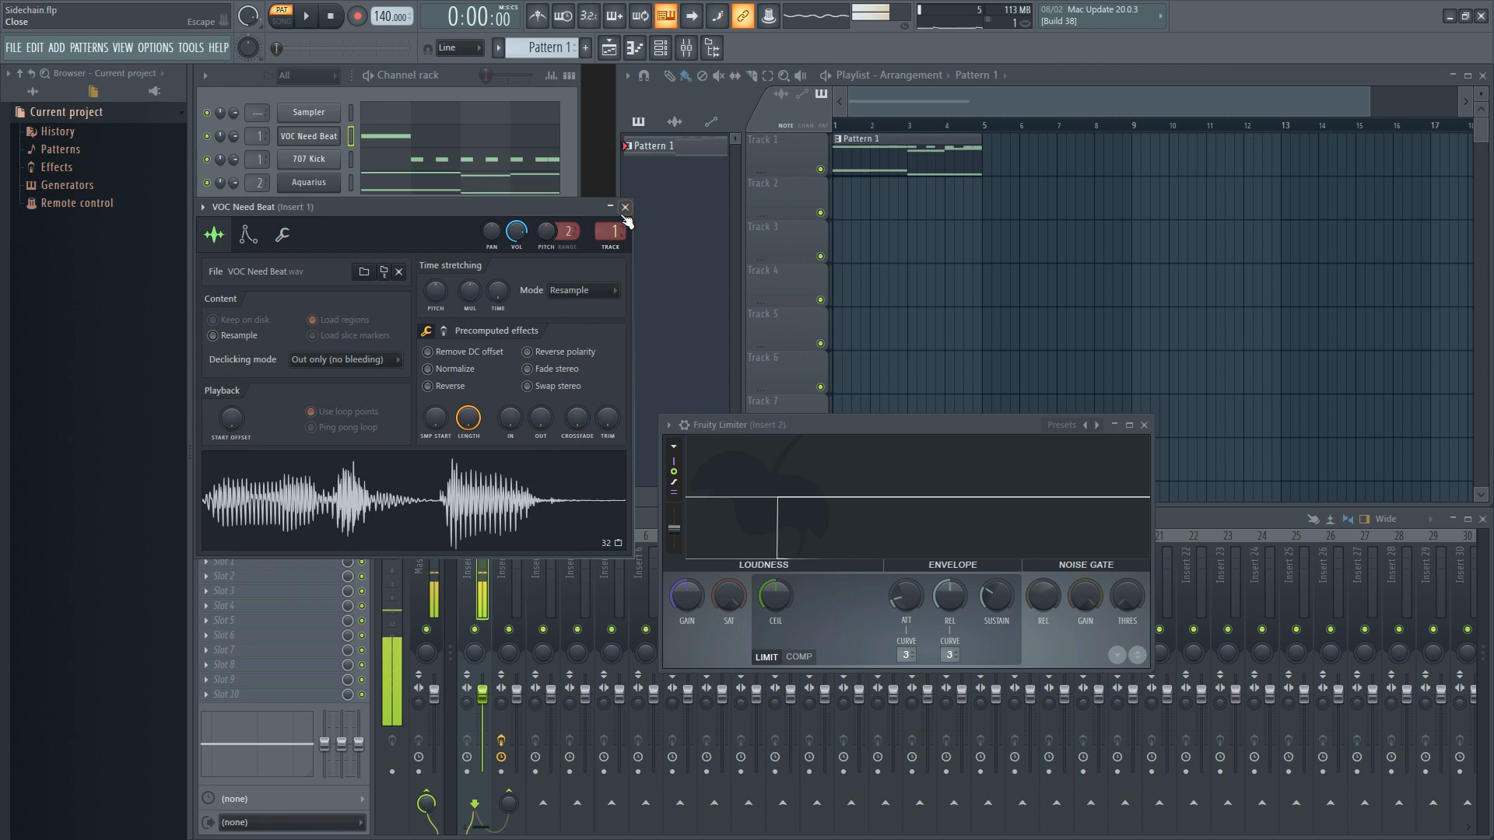
# Route Insert 1 into Insert 2 with 'Sidechain to this track' and return to Insert 2's limiter.
pyautogui.click(626, 207)
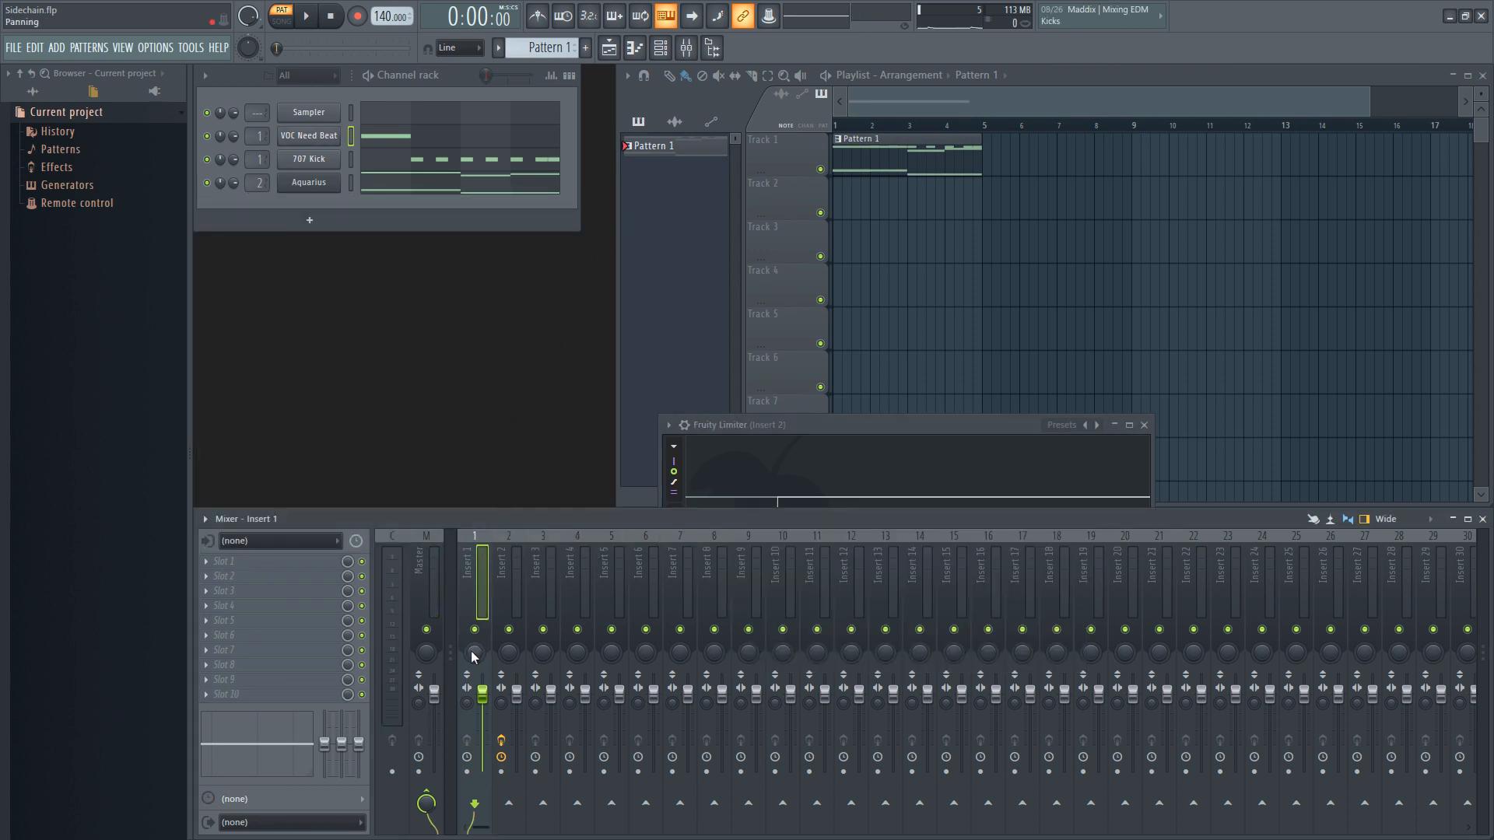
pyautogui.moveTo(509, 803)
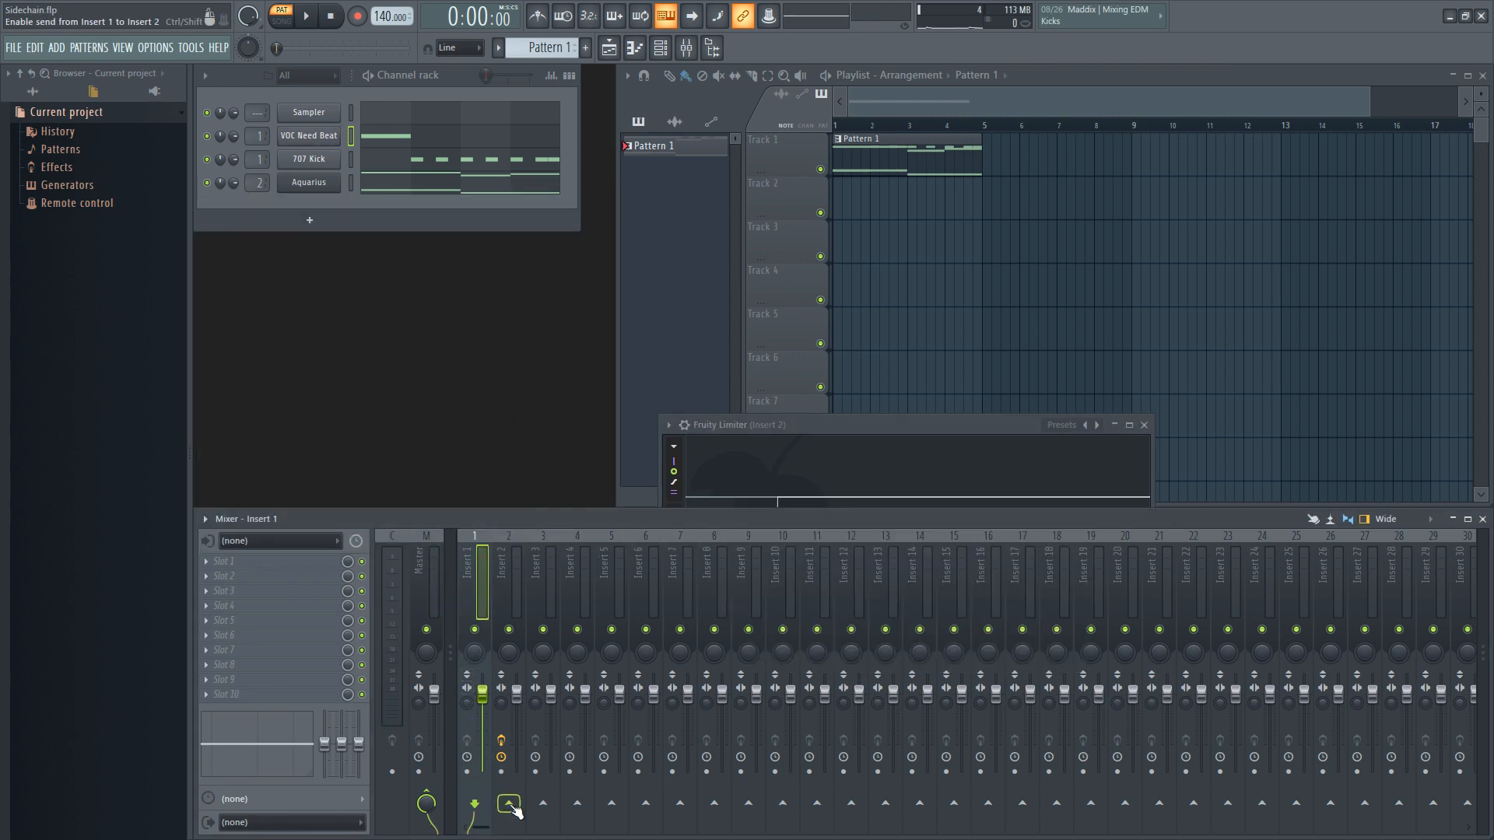
pyautogui.click(510, 803)
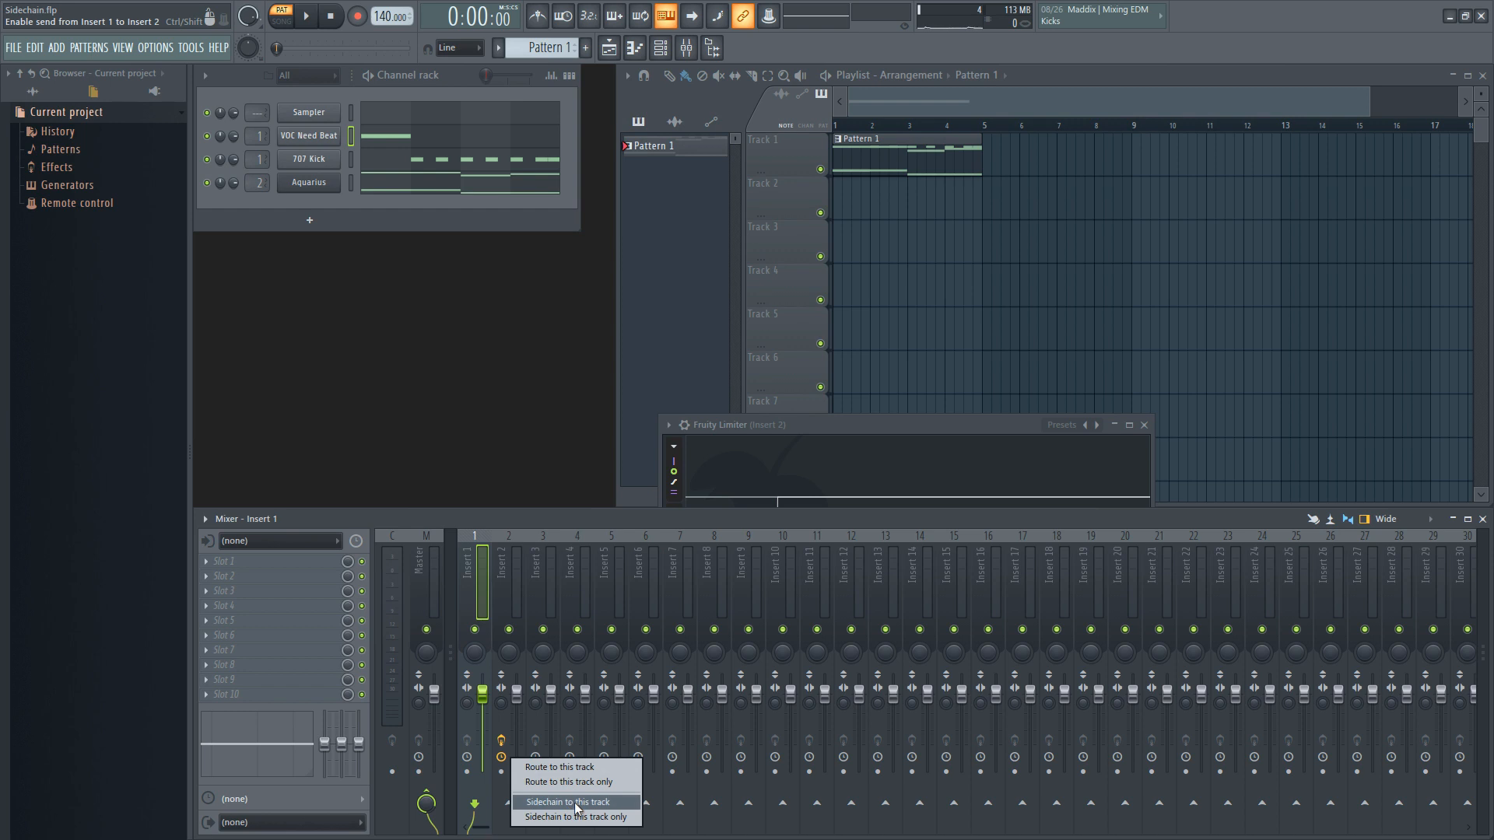
pyautogui.click(568, 801)
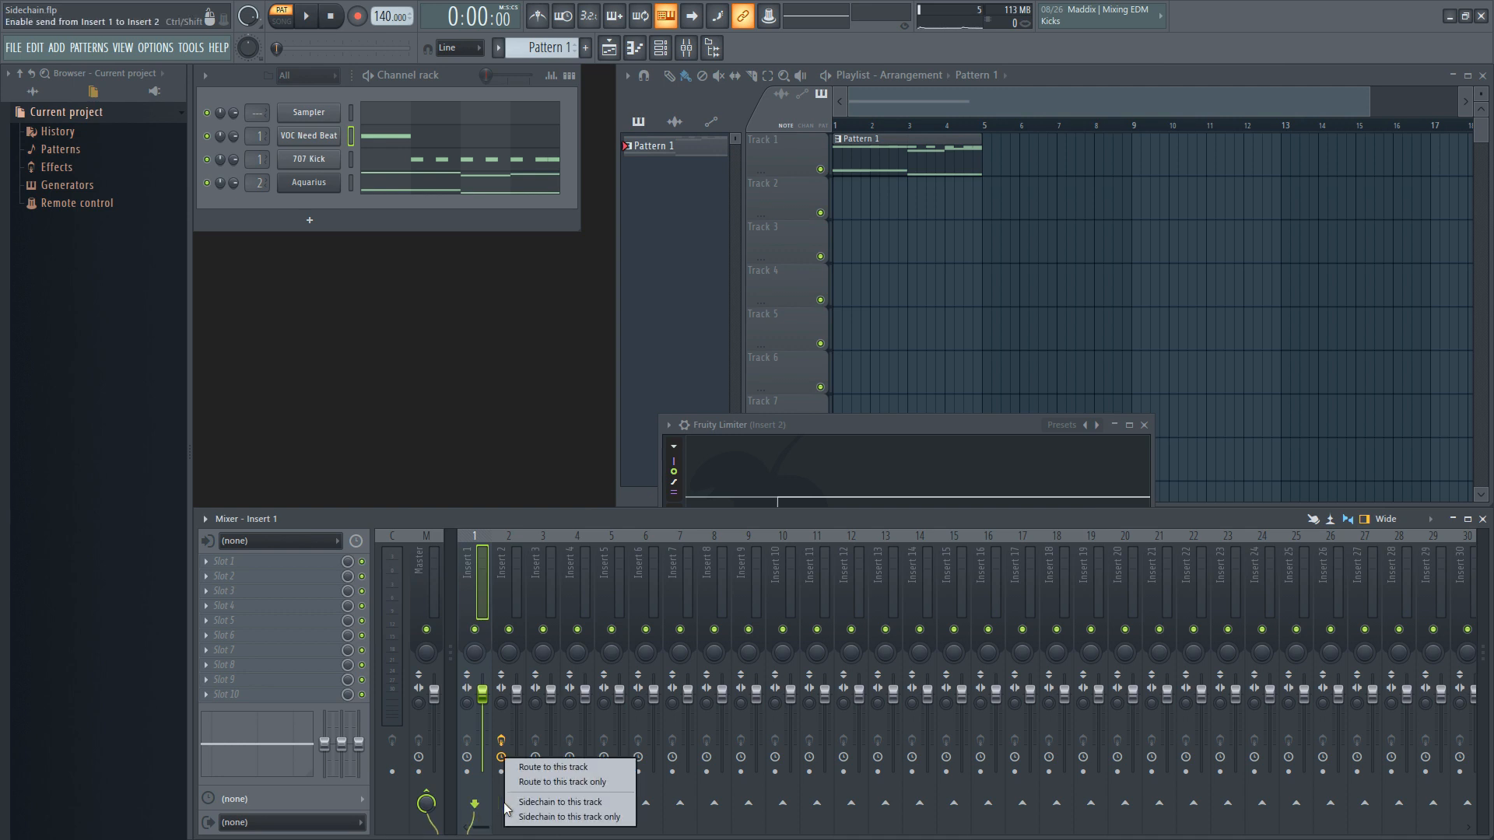
pyautogui.click(560, 801)
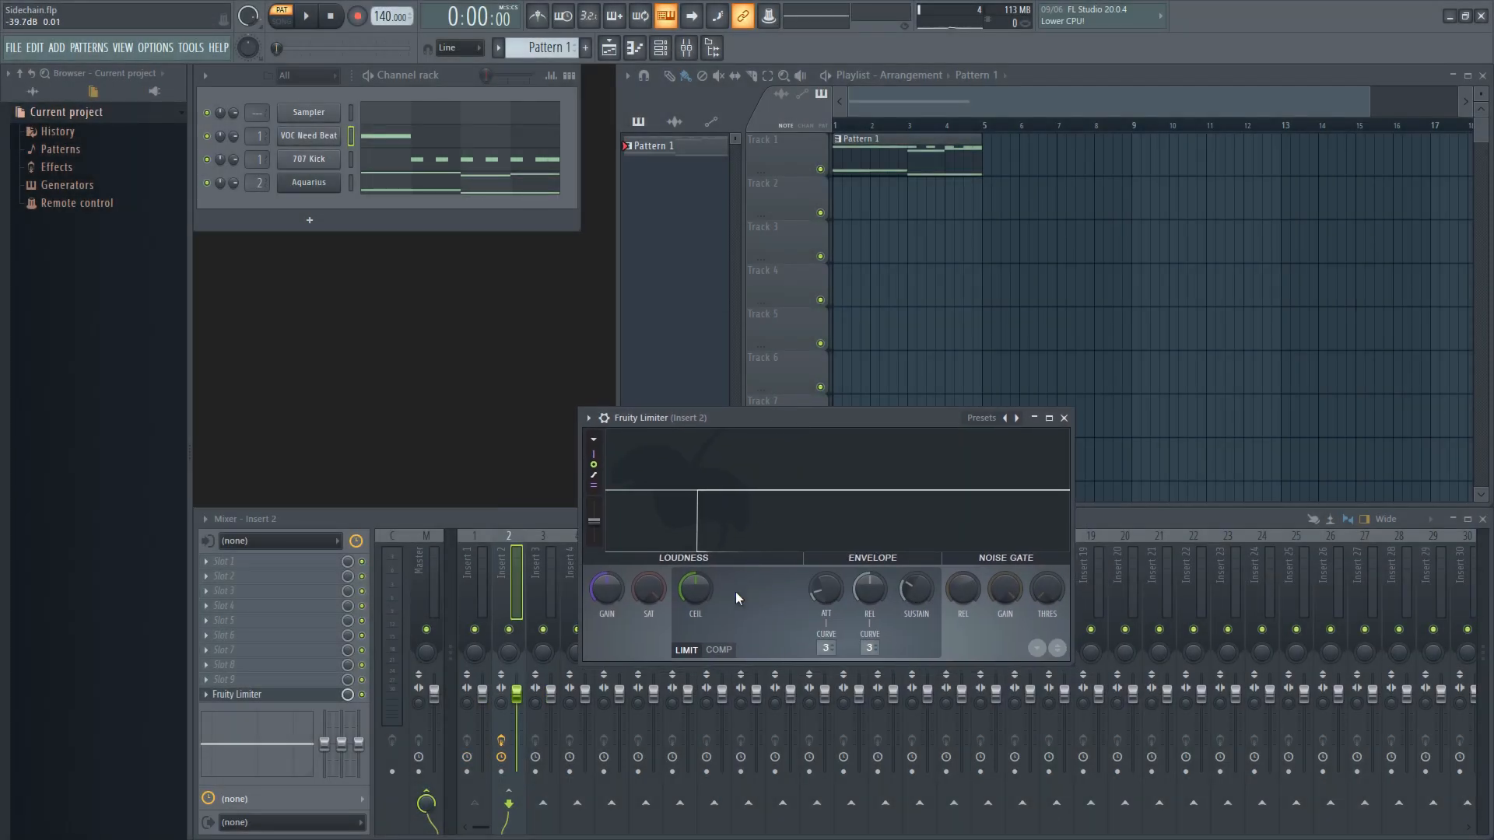
# Run the limiter in COMP mode keyed from Insert 1, with lowered threshold and raised ratio.
pyautogui.click(717, 650)
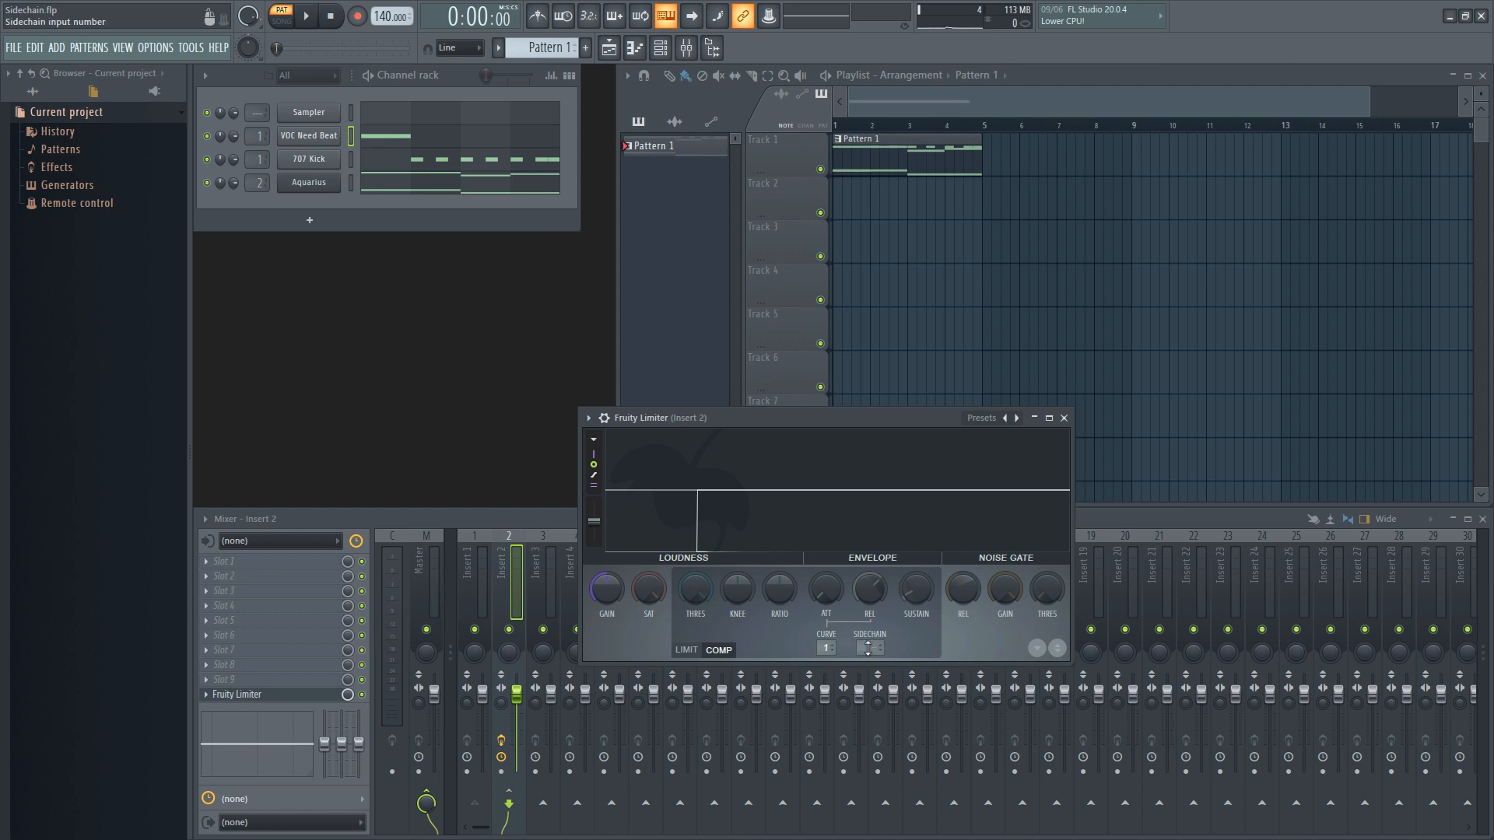
pyautogui.click(881, 648)
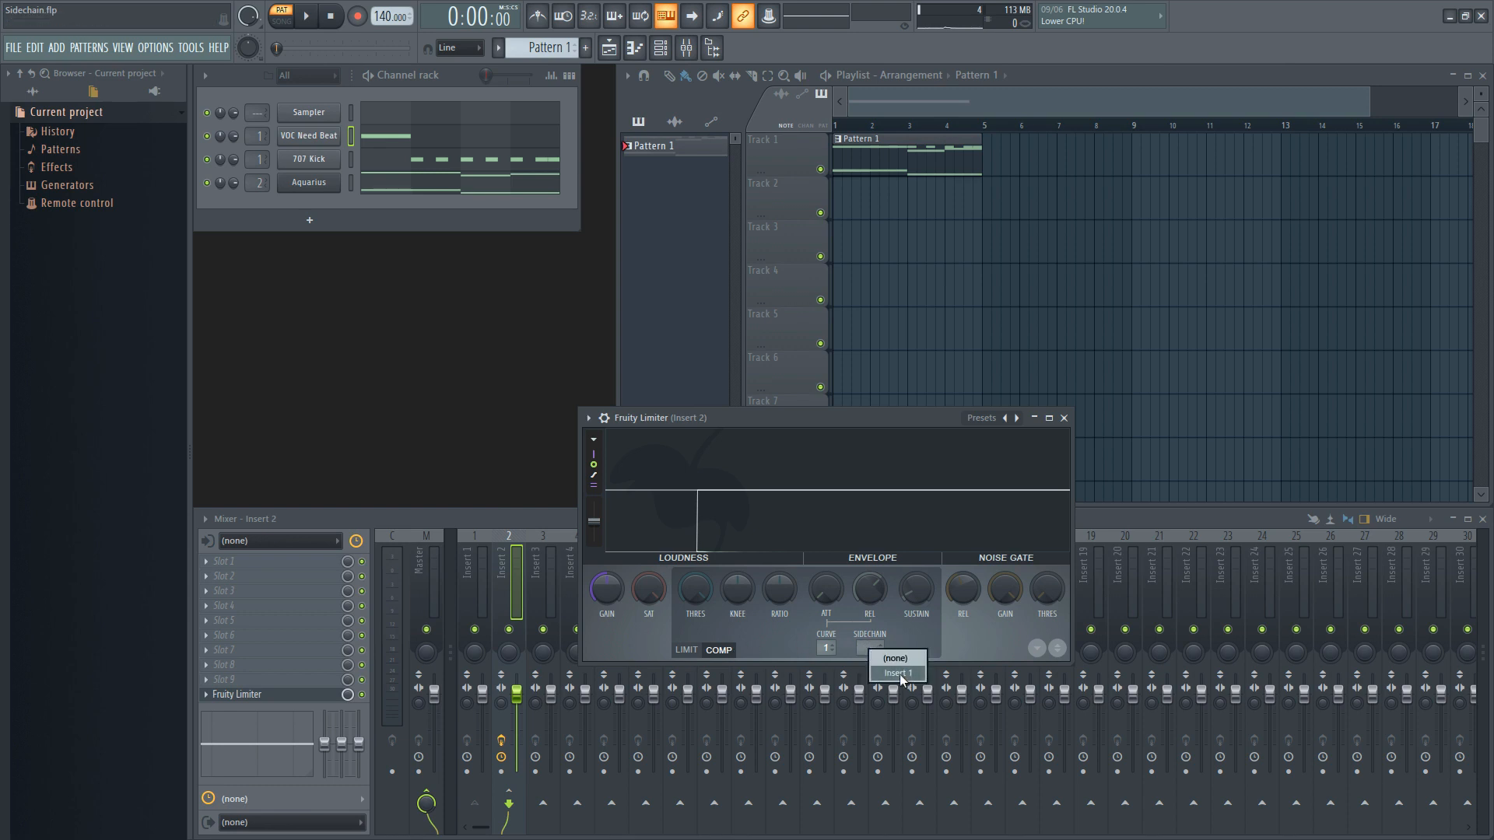
pyautogui.click(896, 672)
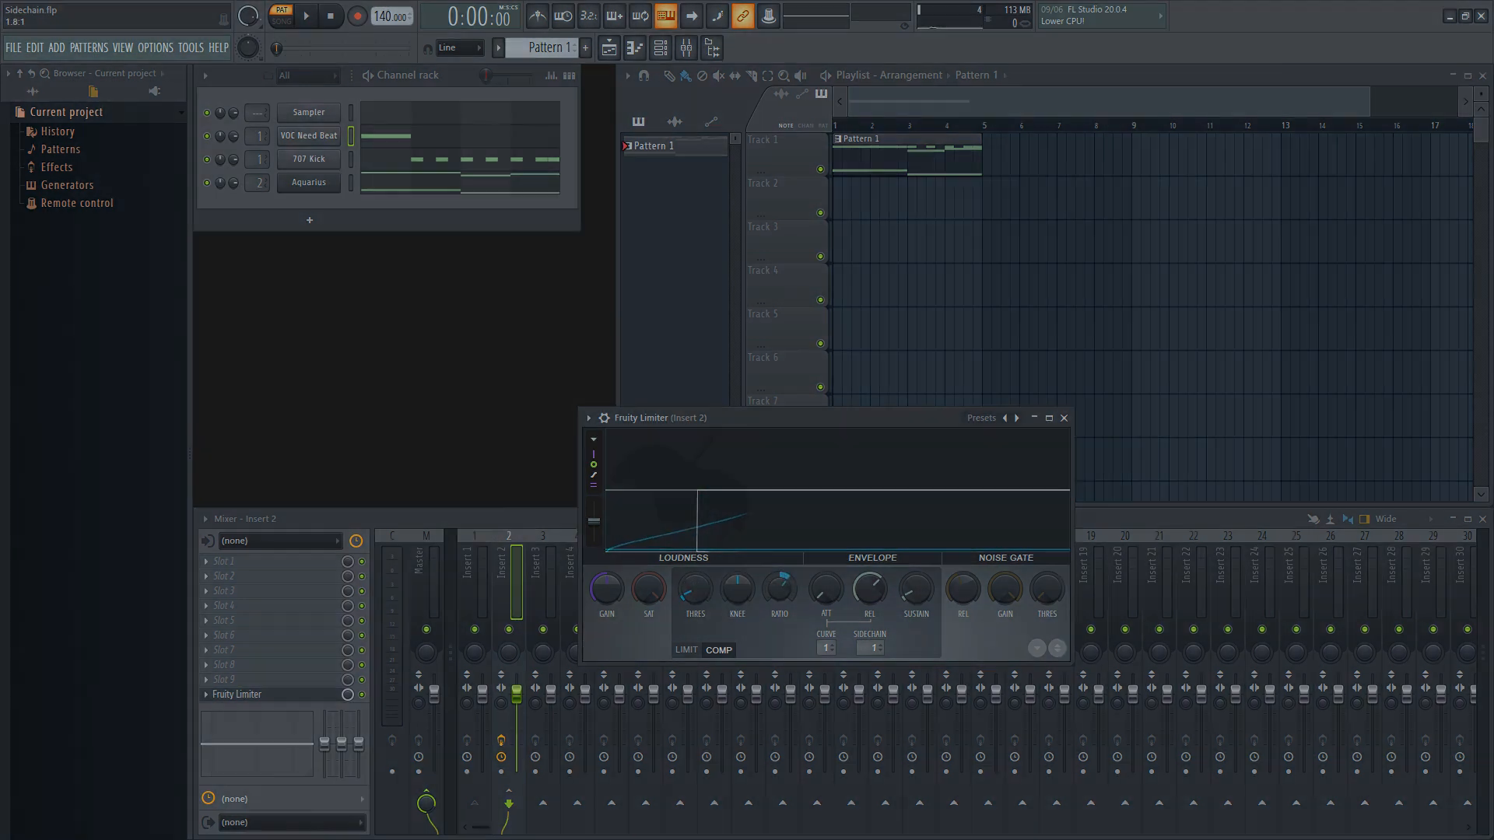
pyautogui.click(303, 15)
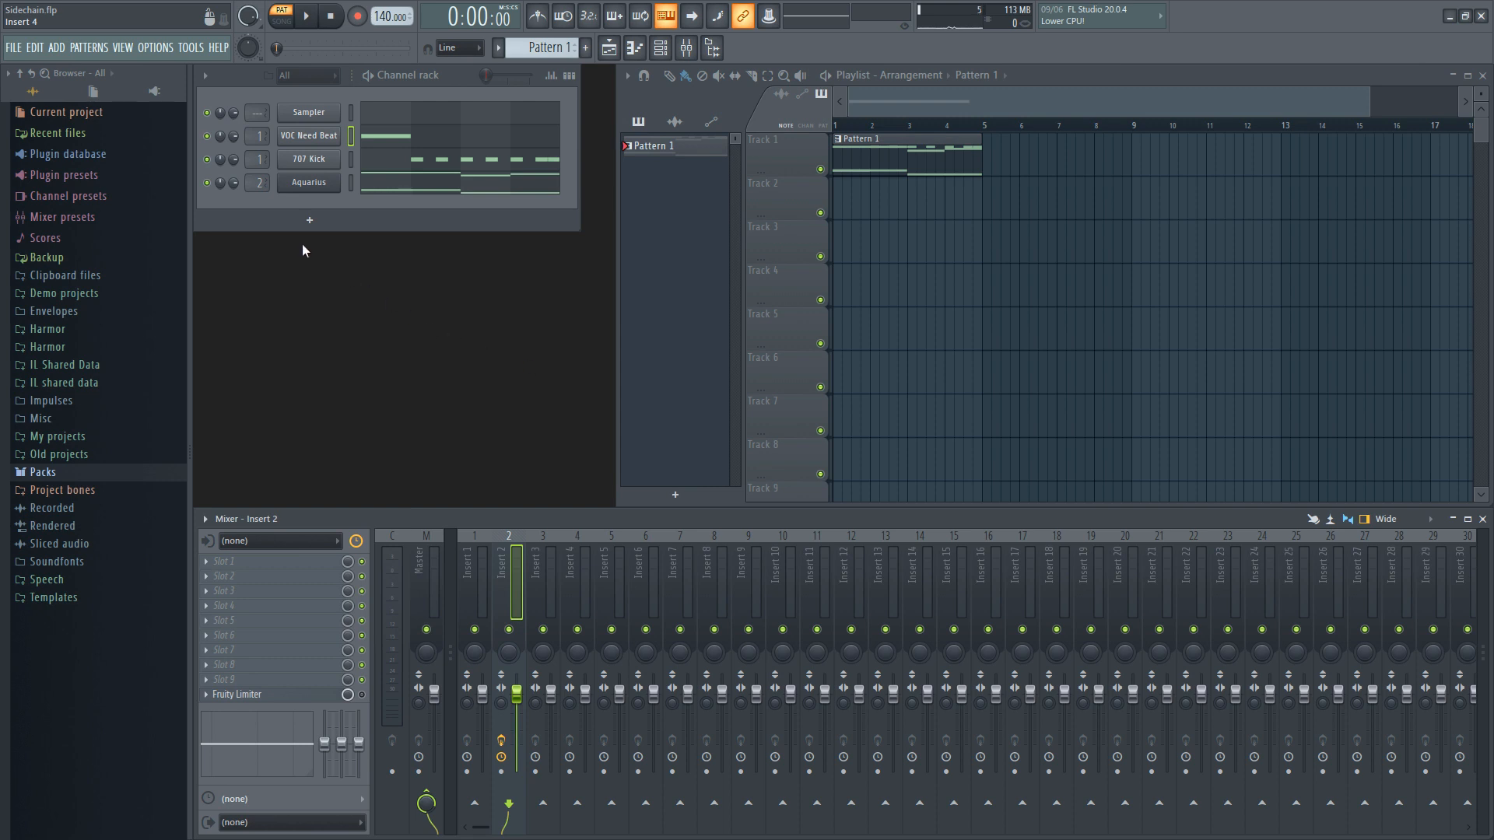
# Create an automation clip for the Aquarius channel volume knob.
pyautogui.rightClick(207, 182)
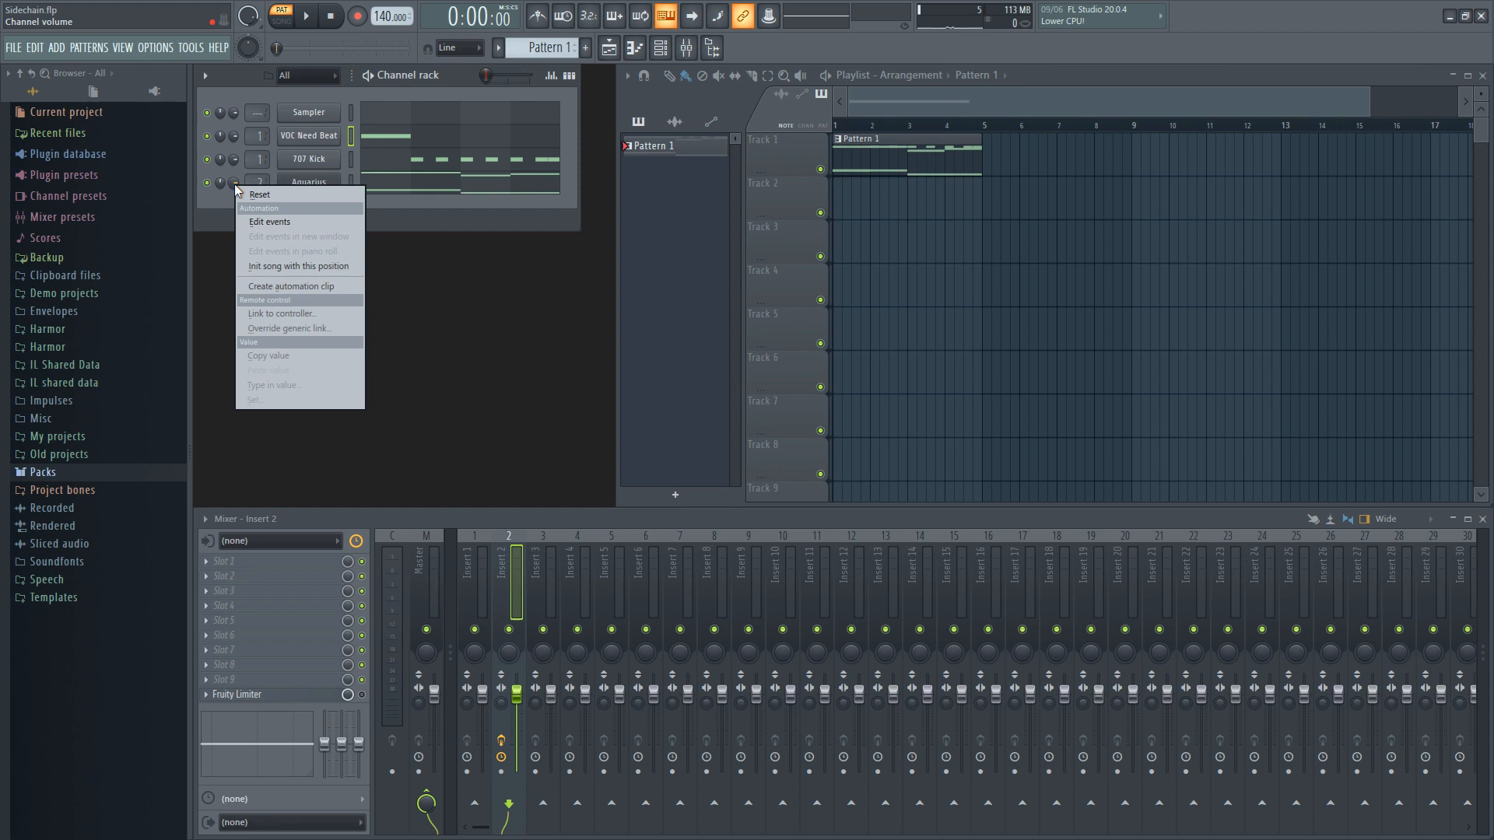
pyautogui.moveTo(304, 286)
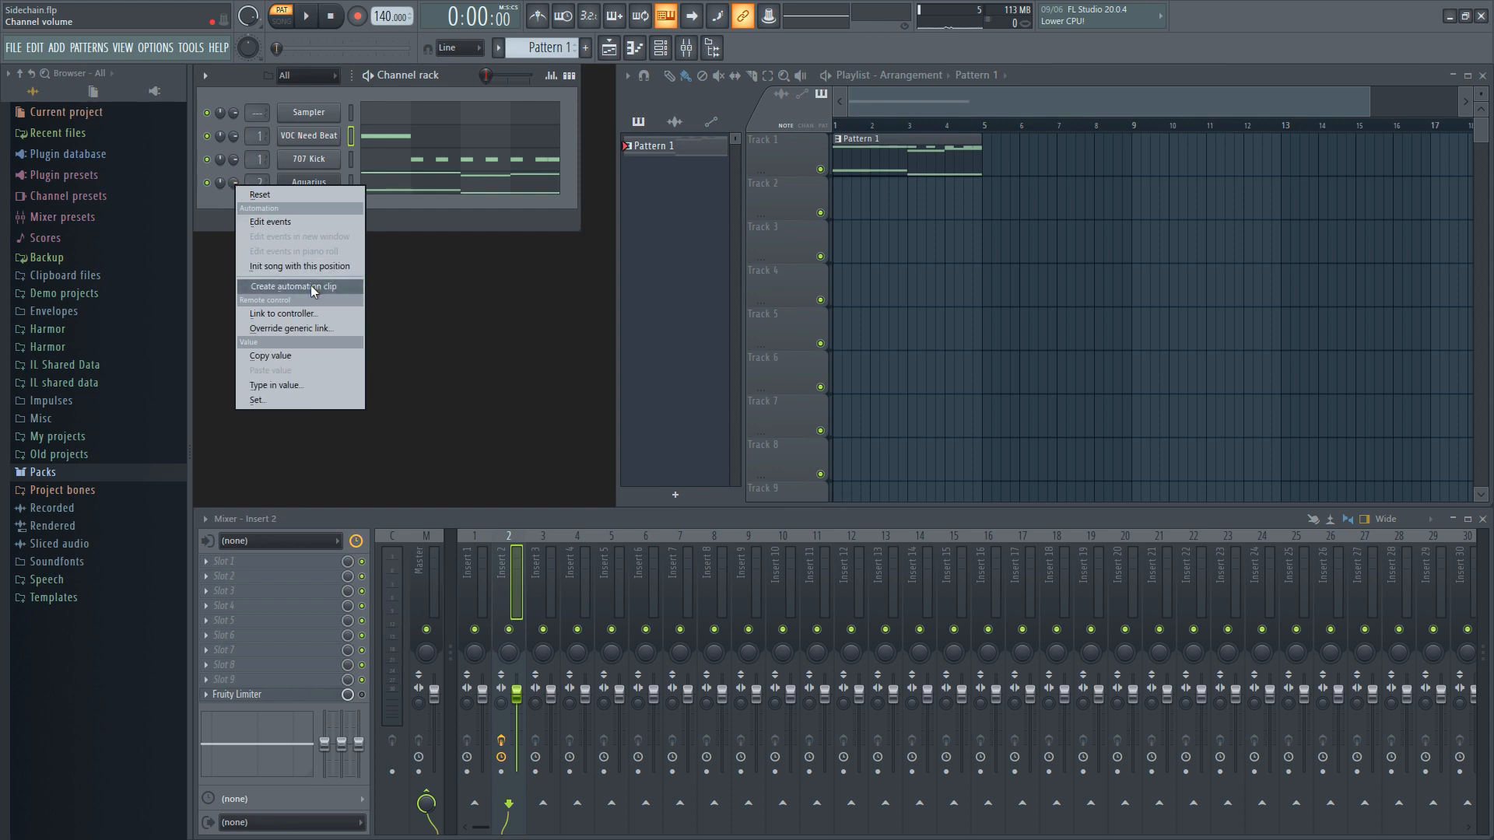
pyautogui.click(294, 287)
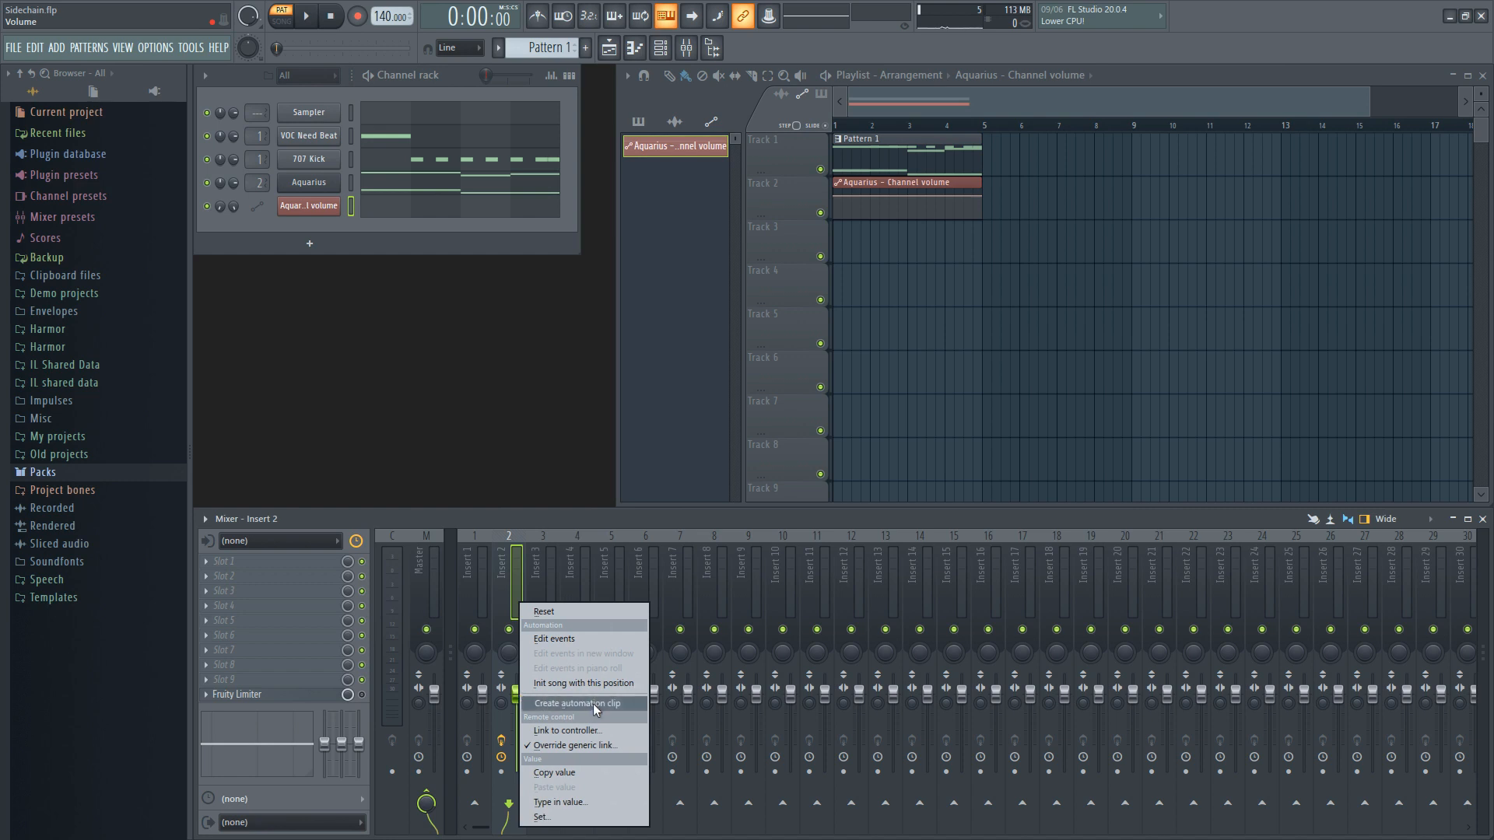
# Create a repeating Insert 2 volume ducking clip over four bars and mute the Aquarius volume clips.
pyautogui.click(580, 703)
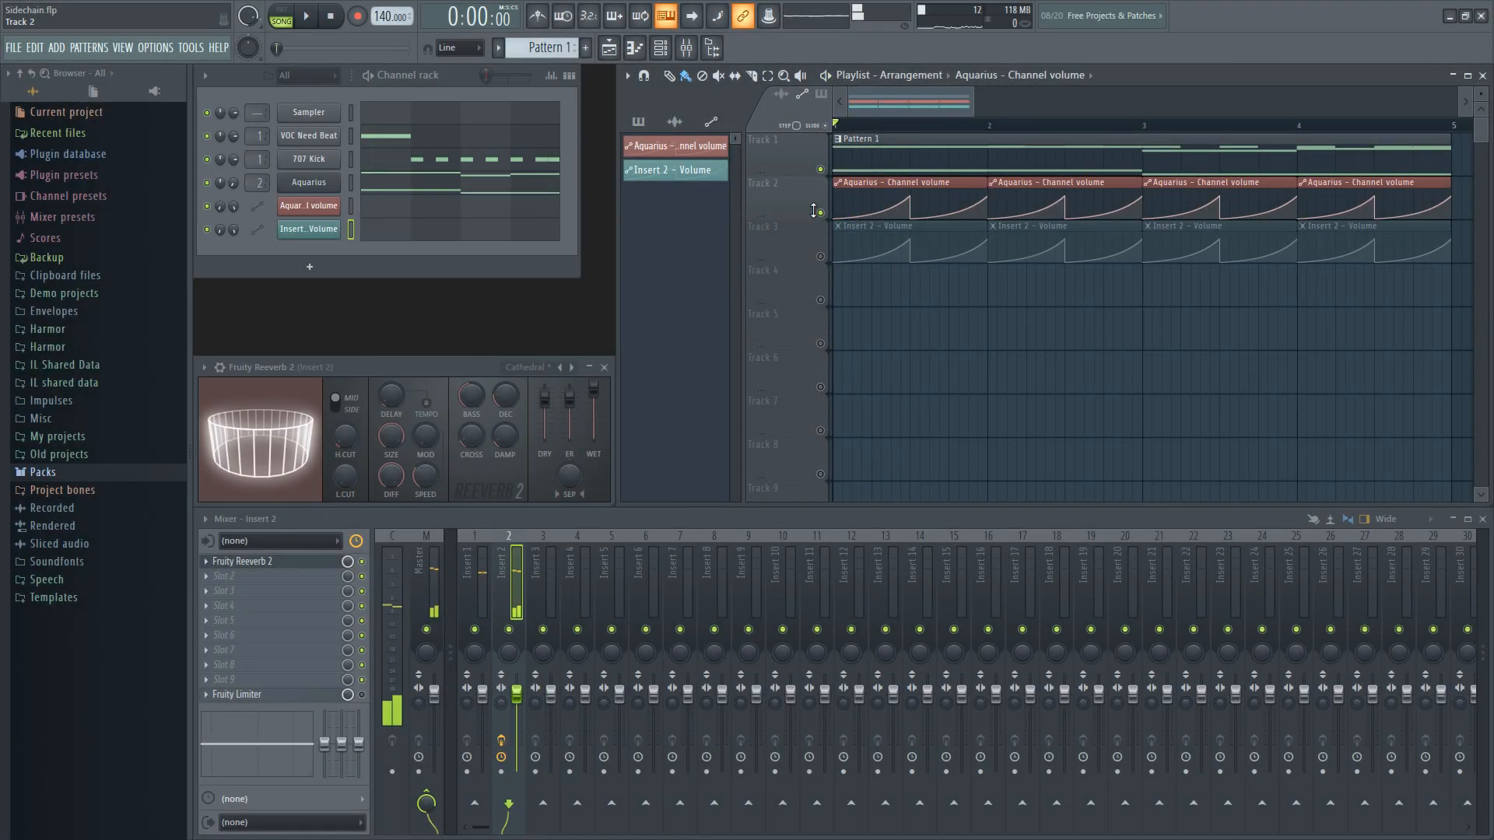
pyautogui.click(303, 16)
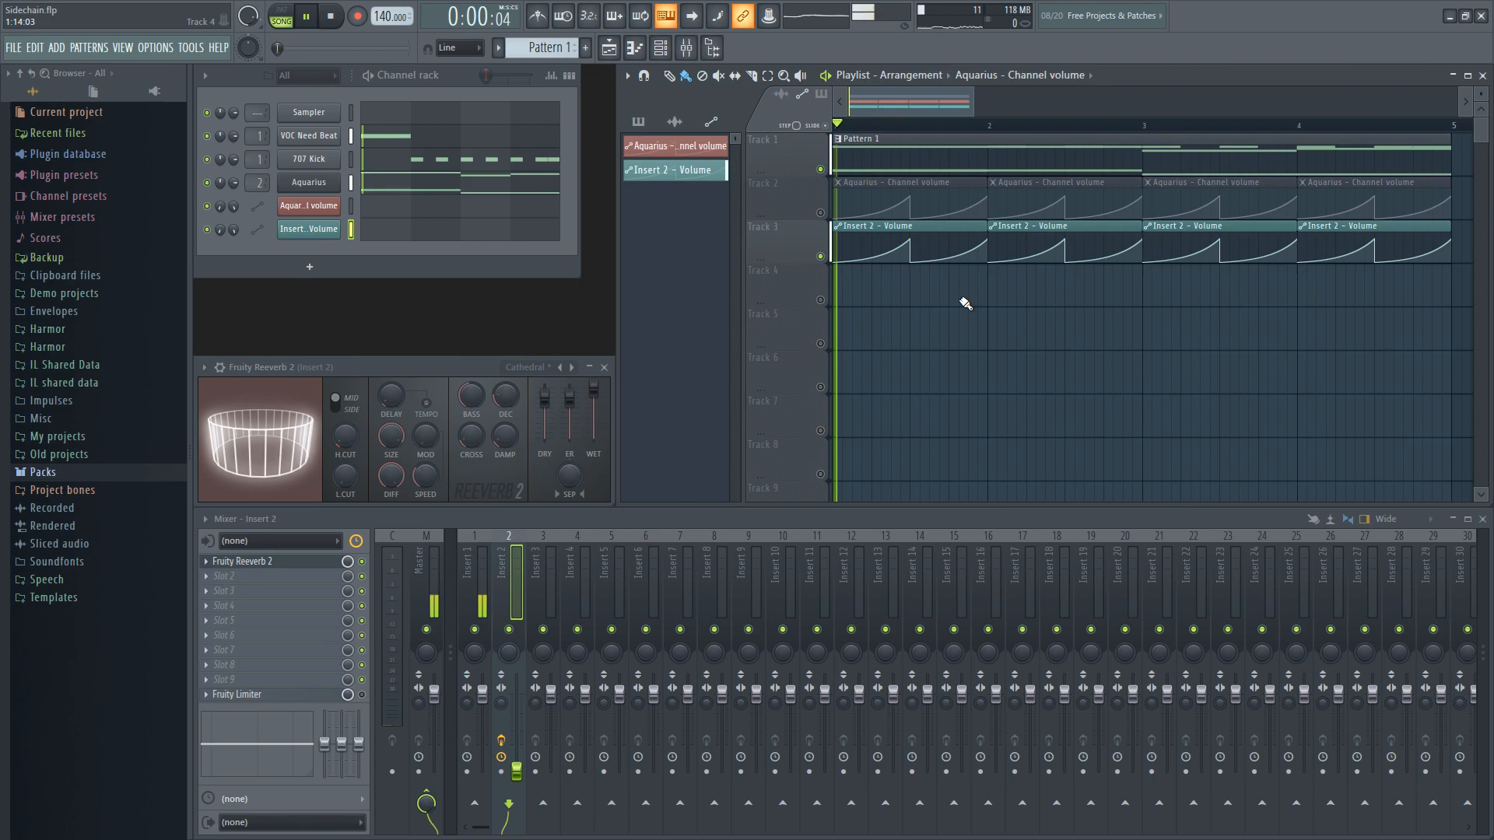
pyautogui.click(330, 16)
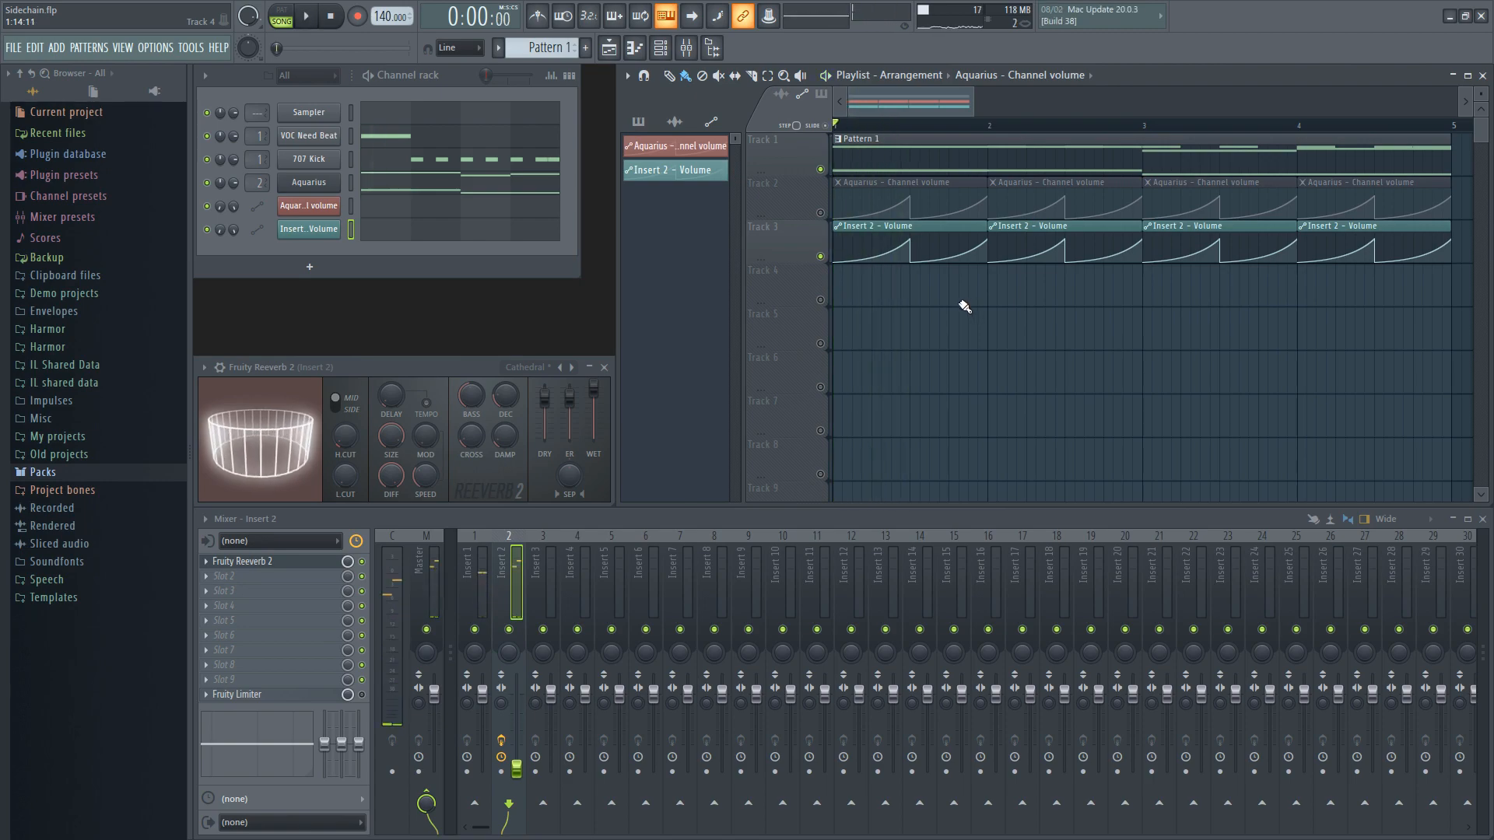
pyautogui.click(604, 367)
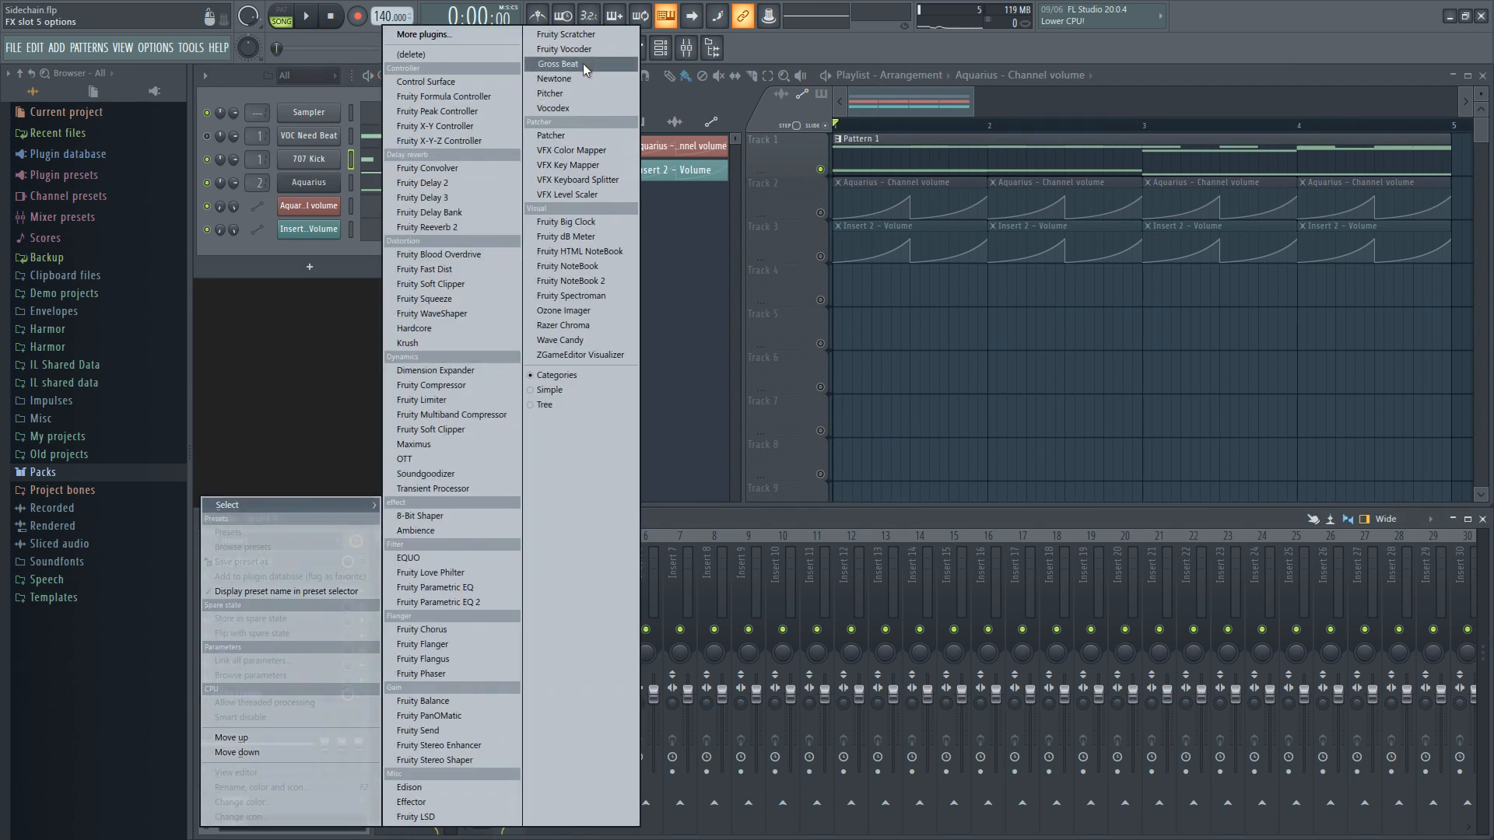
# Load Gross Beat on Insert 2 and apply its Sidechain volume preset.
pyautogui.click(557, 64)
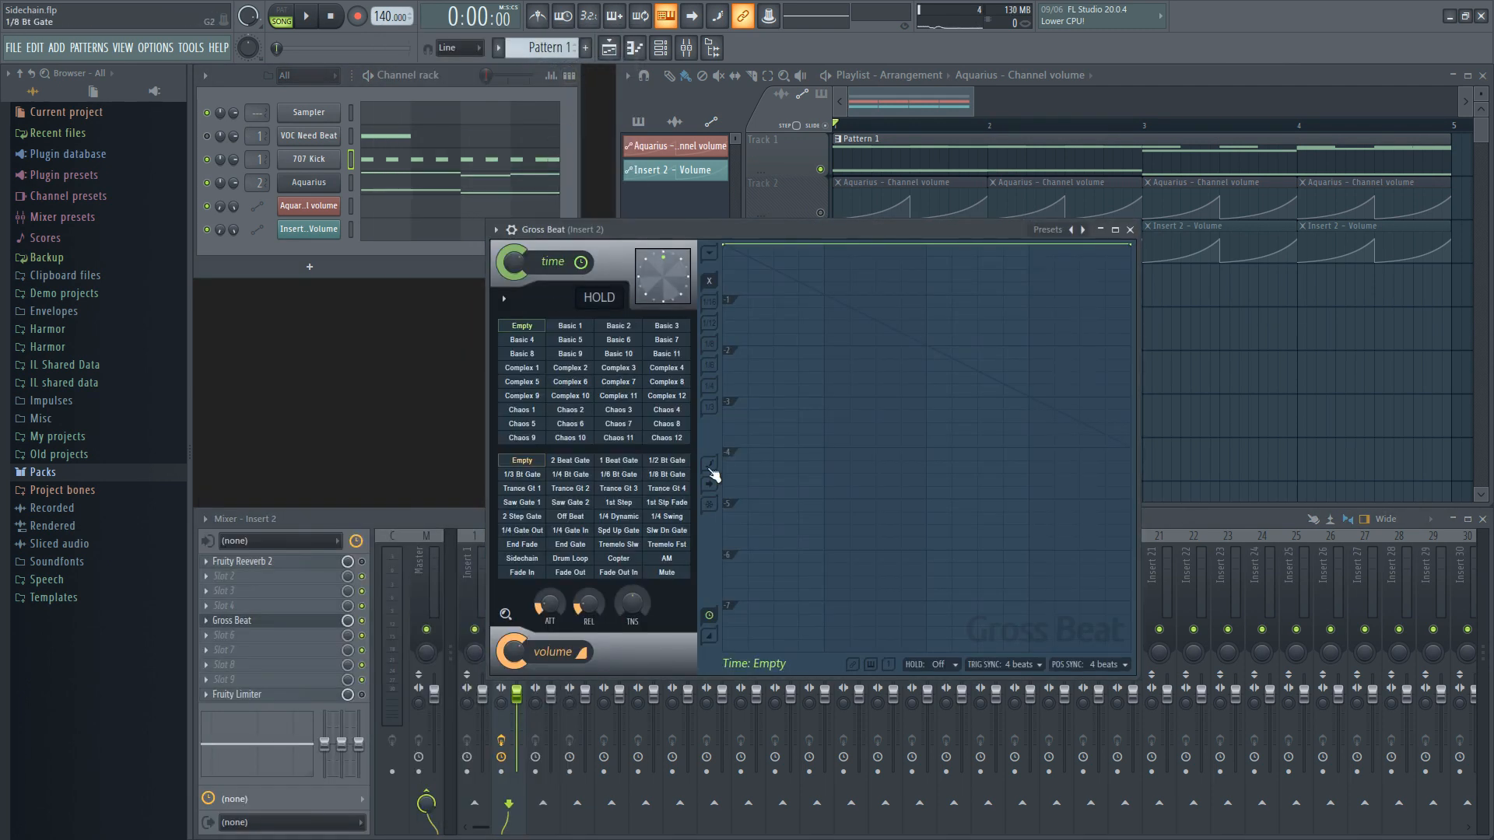
pyautogui.click(521, 559)
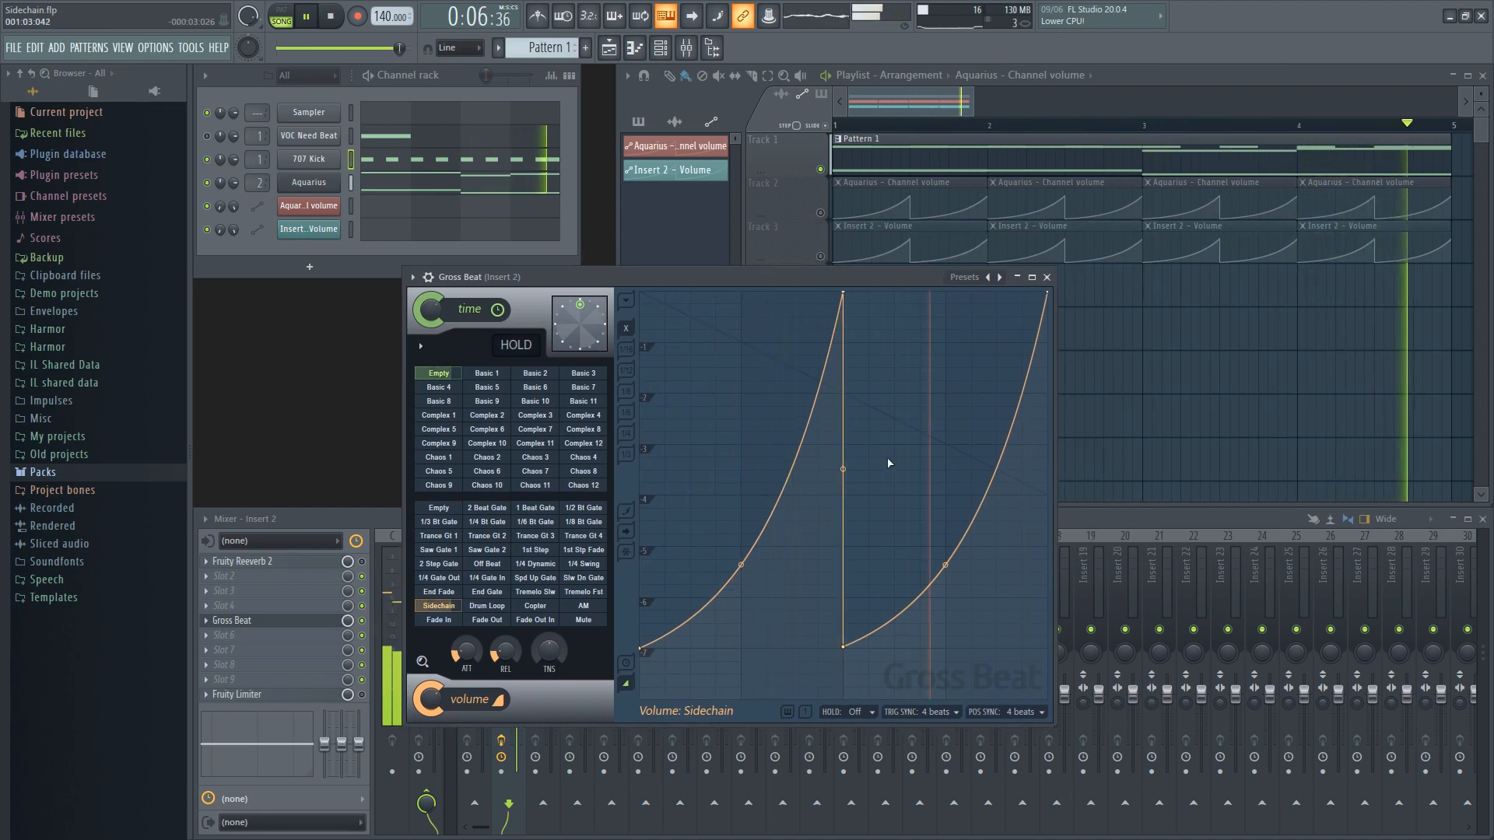
pyautogui.click(330, 16)
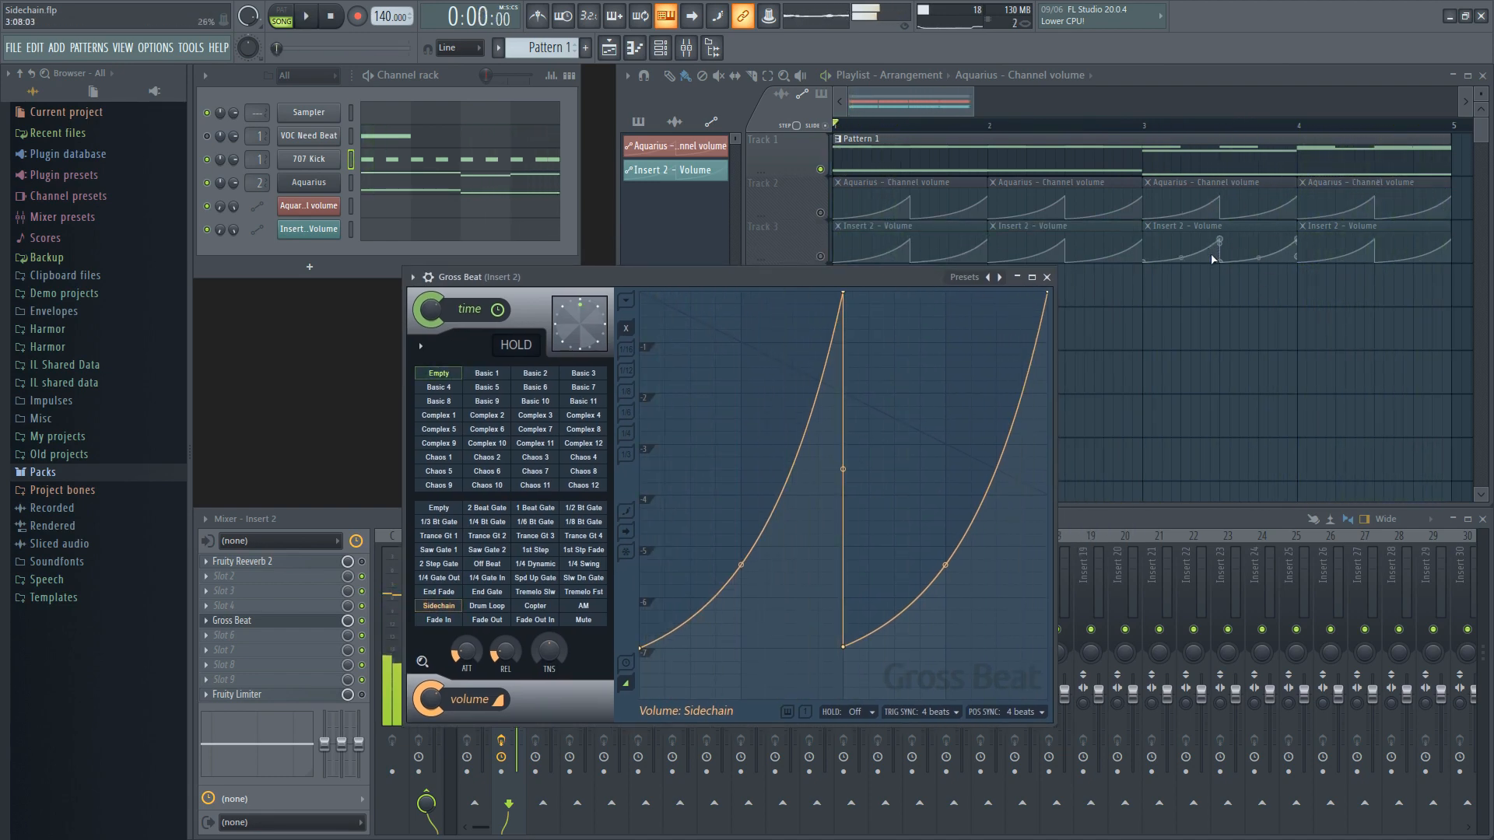